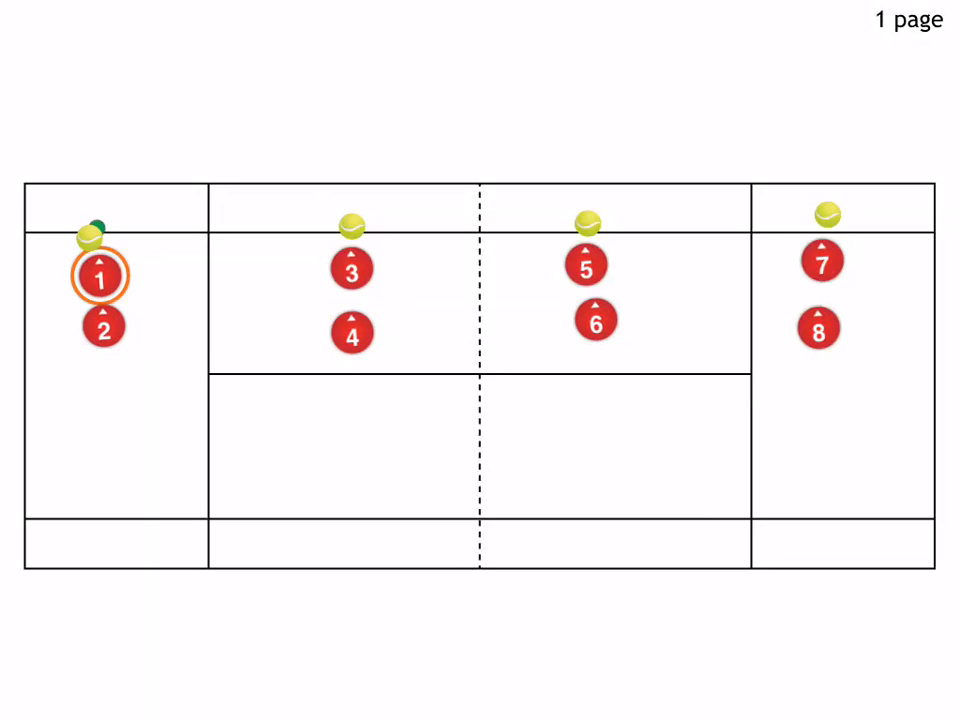
Step: Select player 1 so its ball rolls down the left alley toward the far baseline
left_click(350, 328)
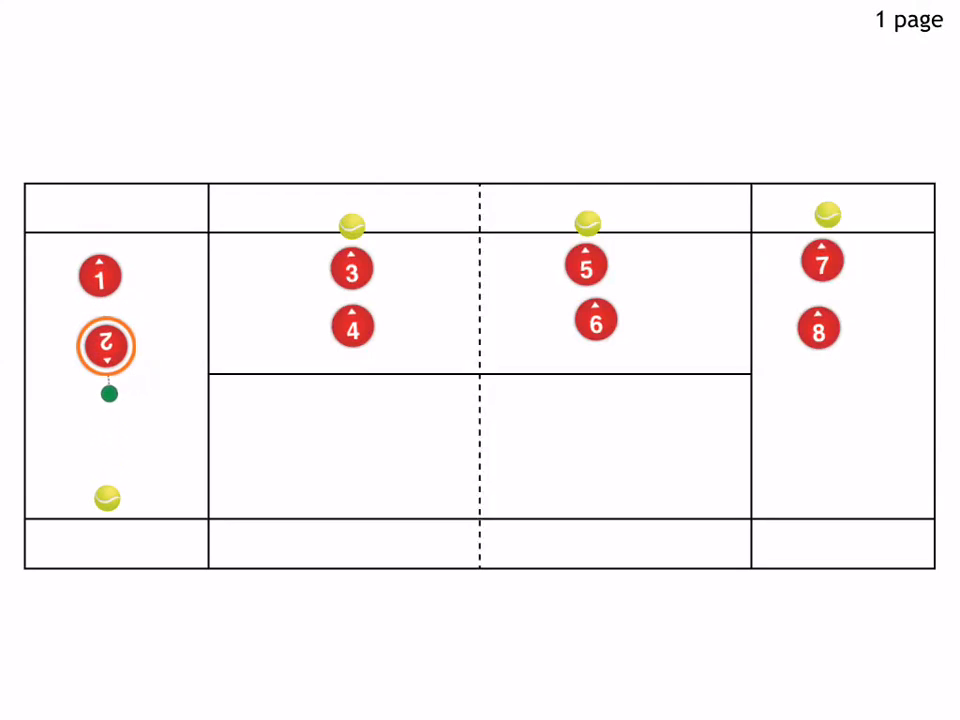
Step: Drag the ball back up the alley to player 1 at the top of the court
left_click_drag(108, 348, 108, 476)
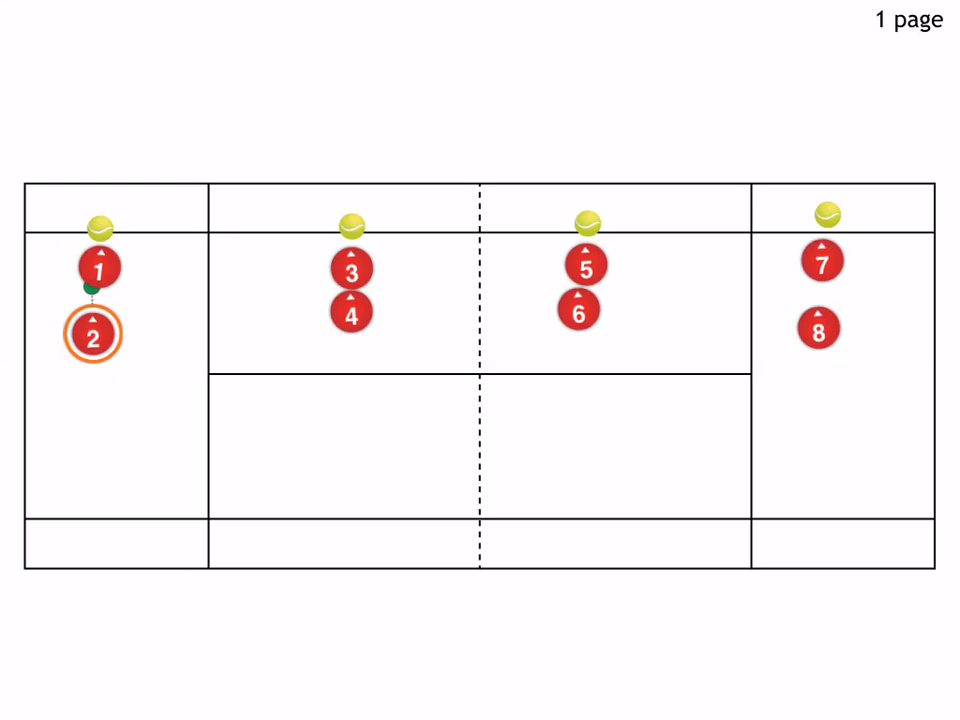
Step: Move the ball down from player 1 to sit at player 2's feet
left_click_drag(92, 334, 104, 396)
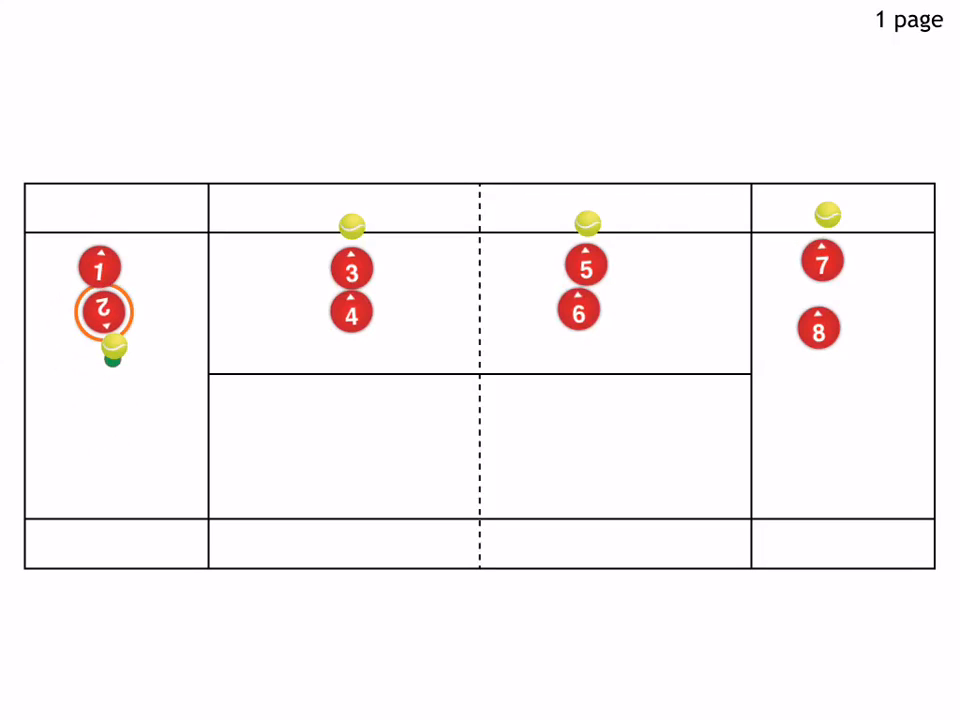
Step: Move player 1 into the back corner behind the baseline and pull player 2 back toward mid-court
left_click_drag(104, 308, 92, 244)
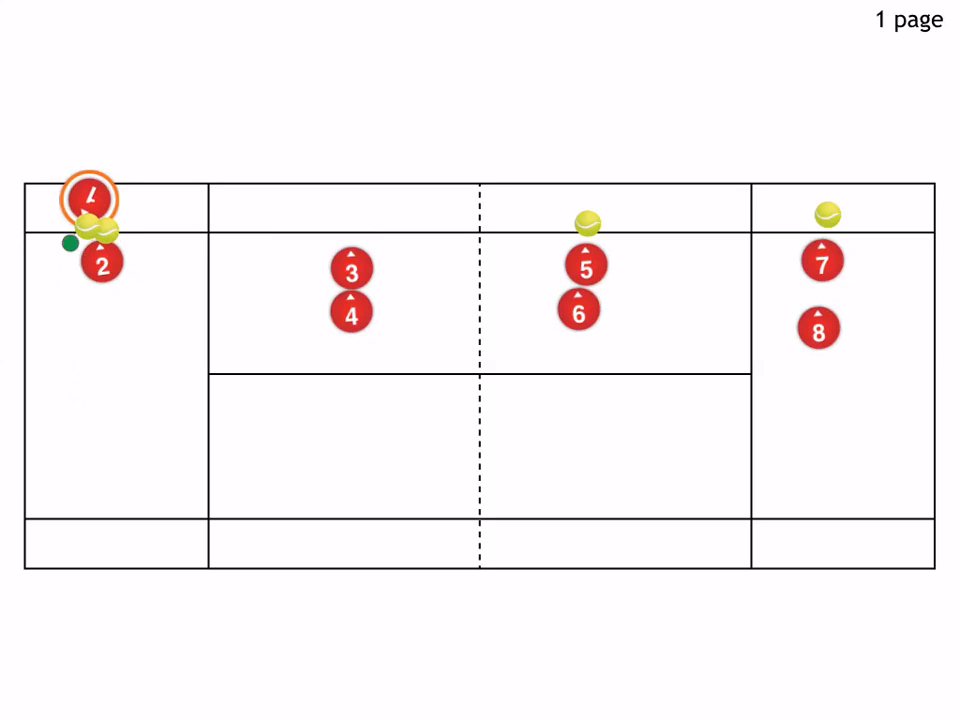
left_click_drag(98, 262, 92, 324)
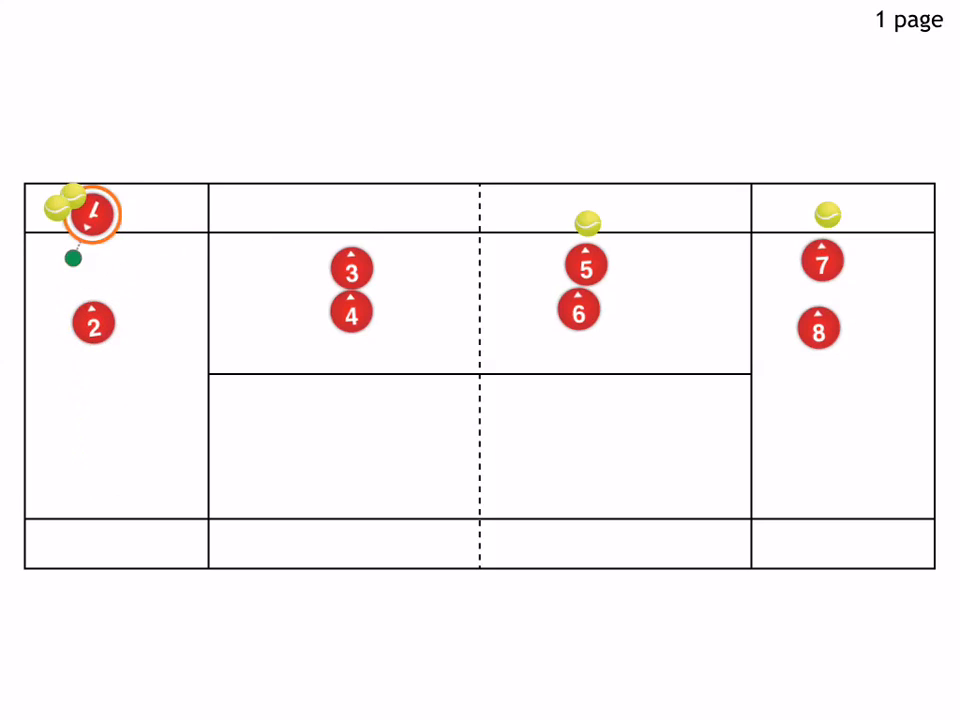